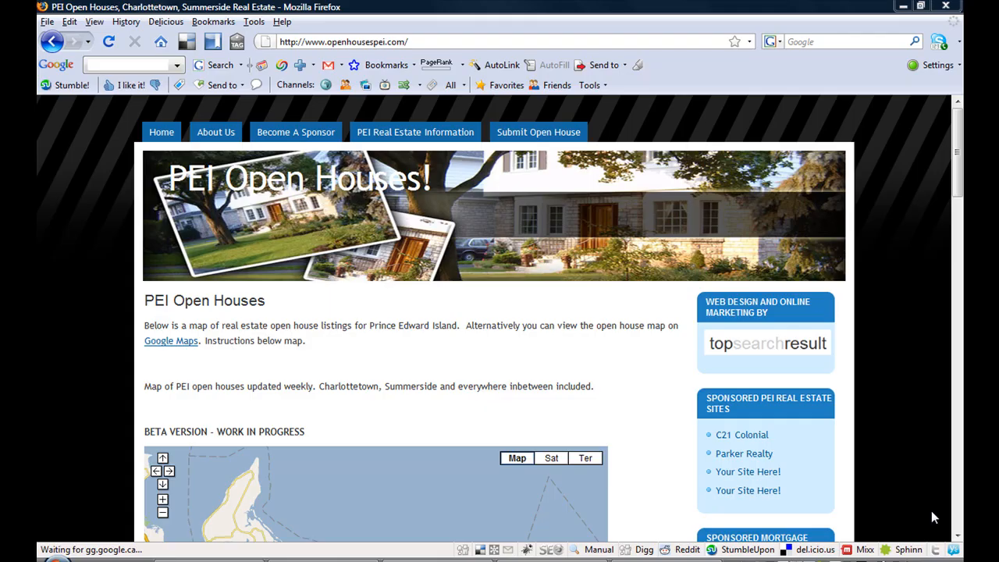
mouse_move(668, 386)
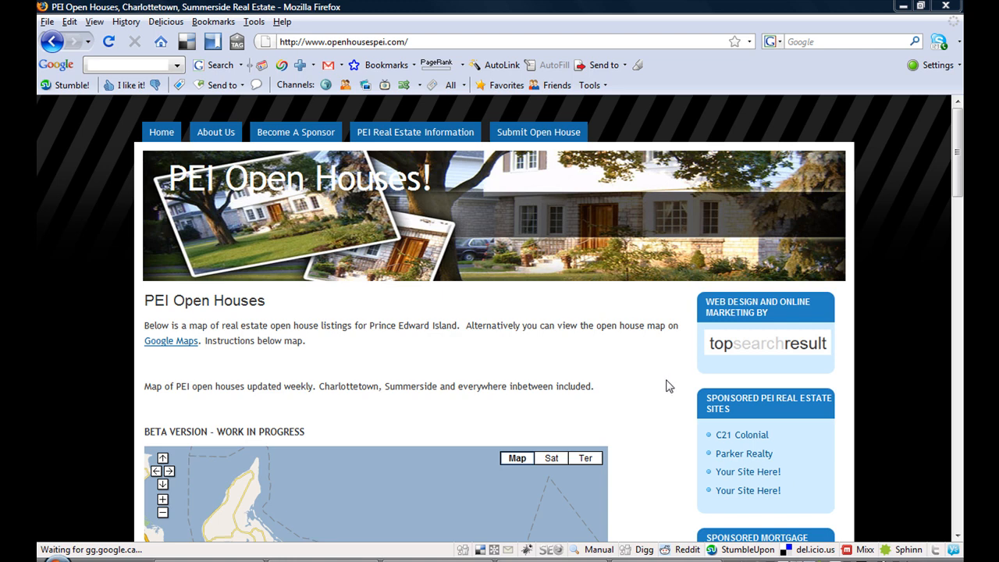
mouse_move(588, 400)
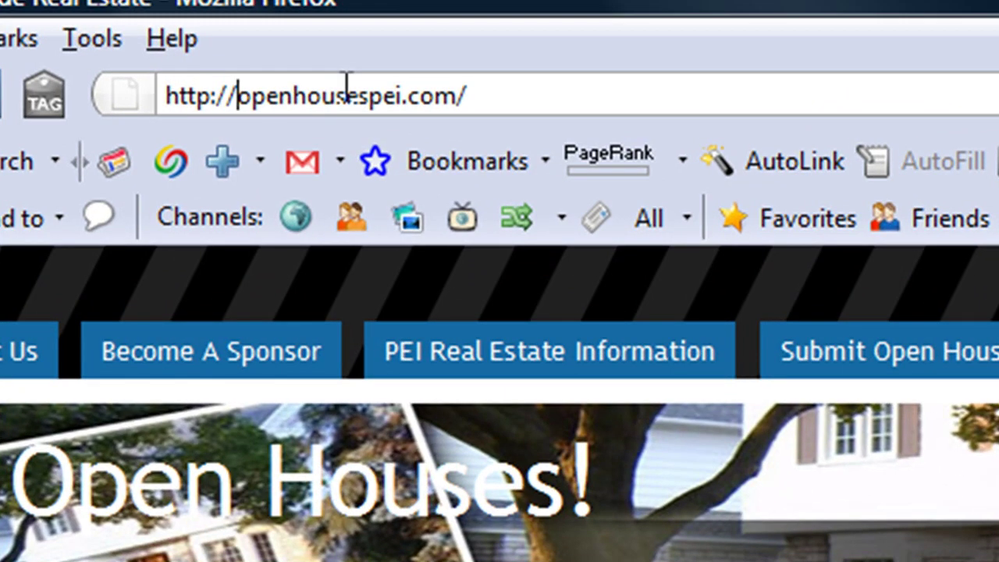
mouse_move(363, 6)
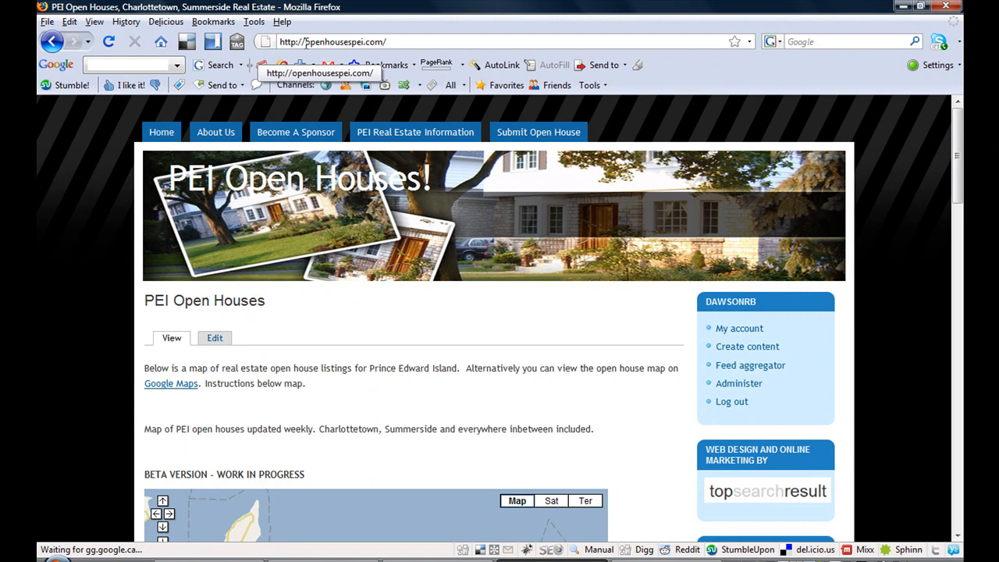
mouse_move(506, 274)
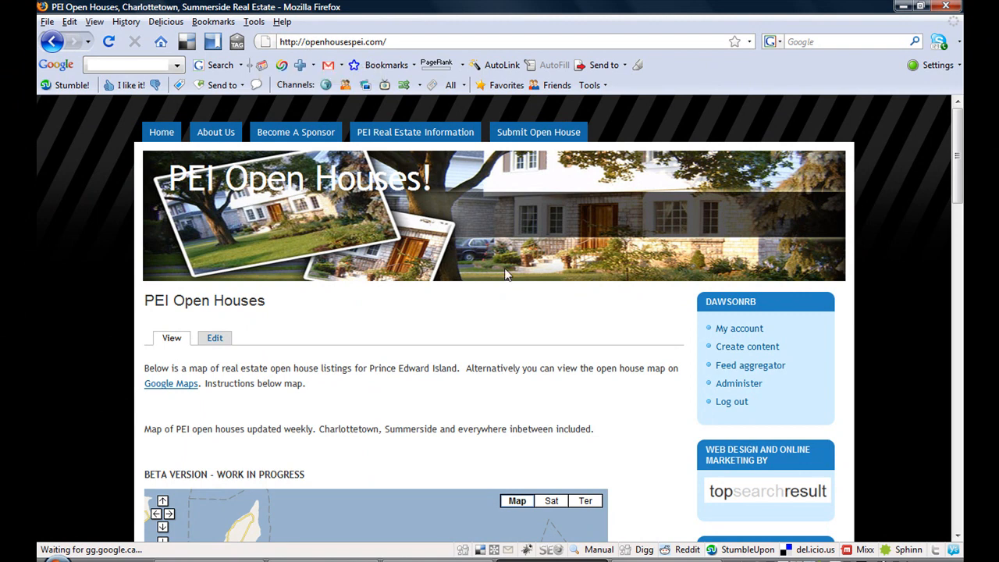
mouse_move(506, 279)
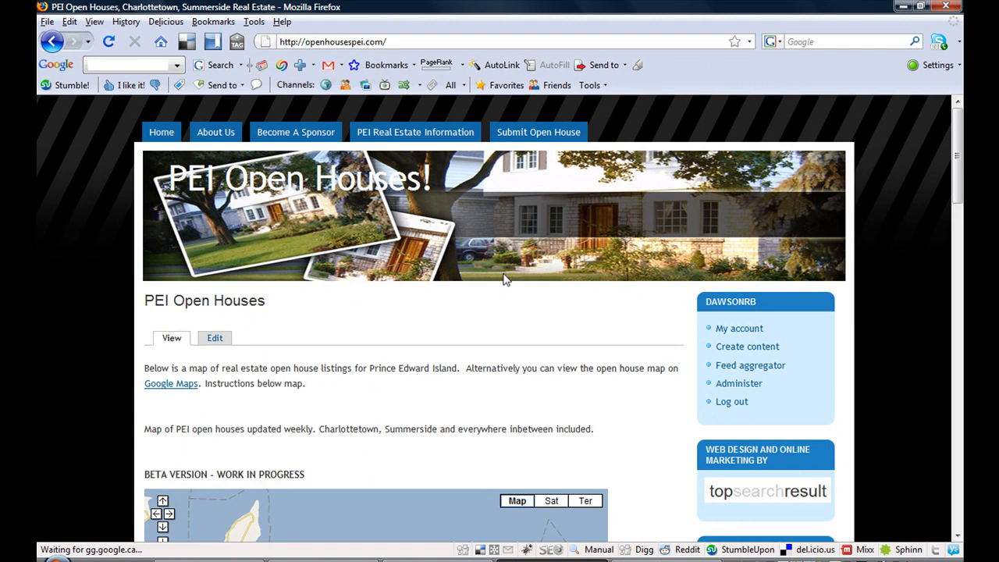
mouse_move(503, 285)
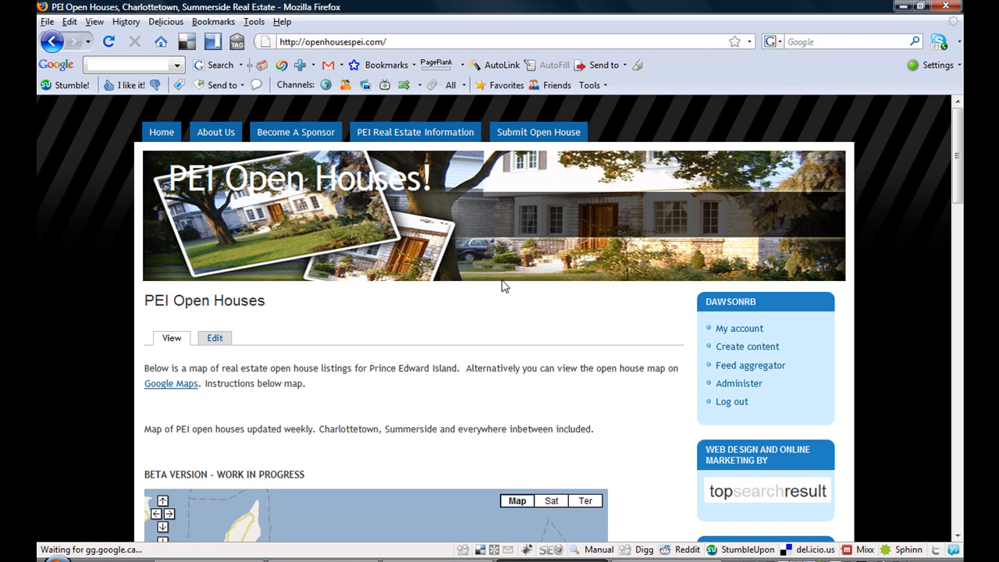
mouse_move(521, 300)
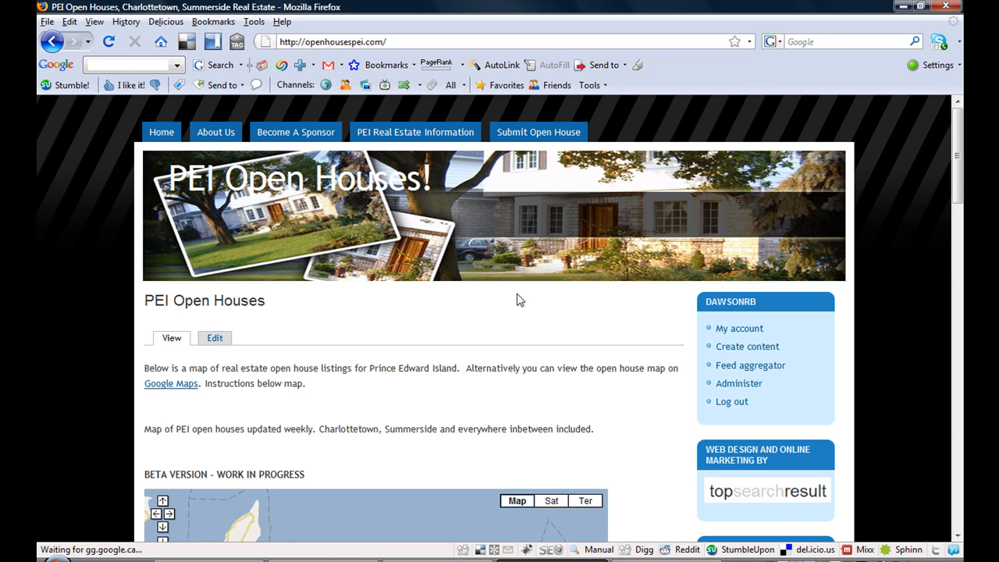
Scroll the openhousespei.com page loaded without the www prefix.
scroll(down, 3)
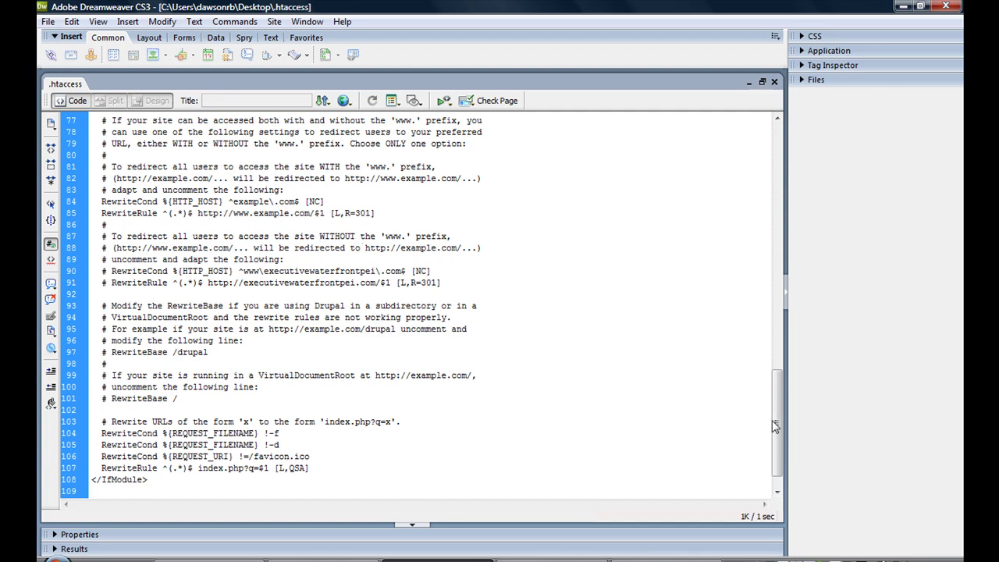
Scroll .htaccess to the mod_rewrite add-www rules with example.com placeholders.
scroll(down, 3)
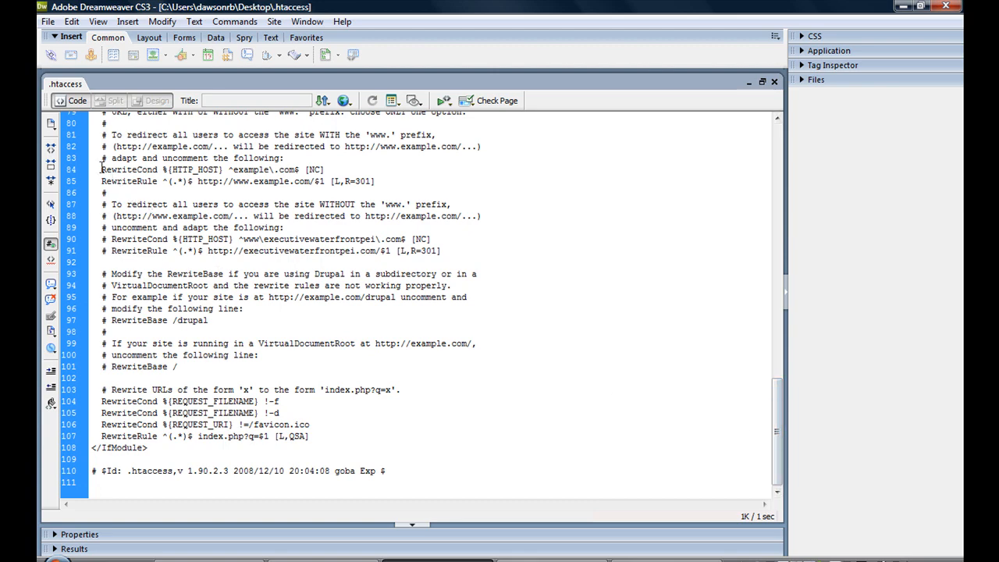
scroll(up, 3)
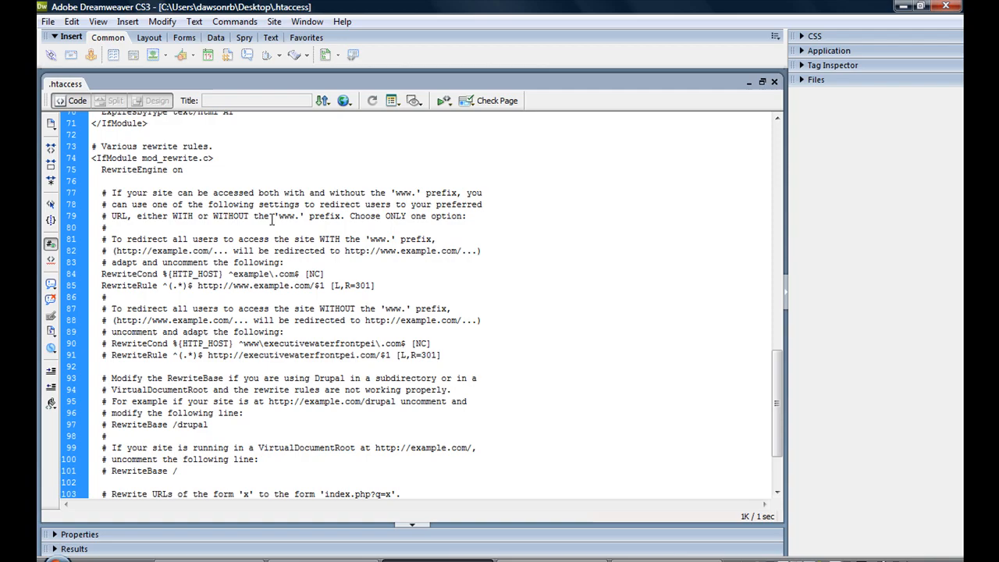
scroll(down, 3)
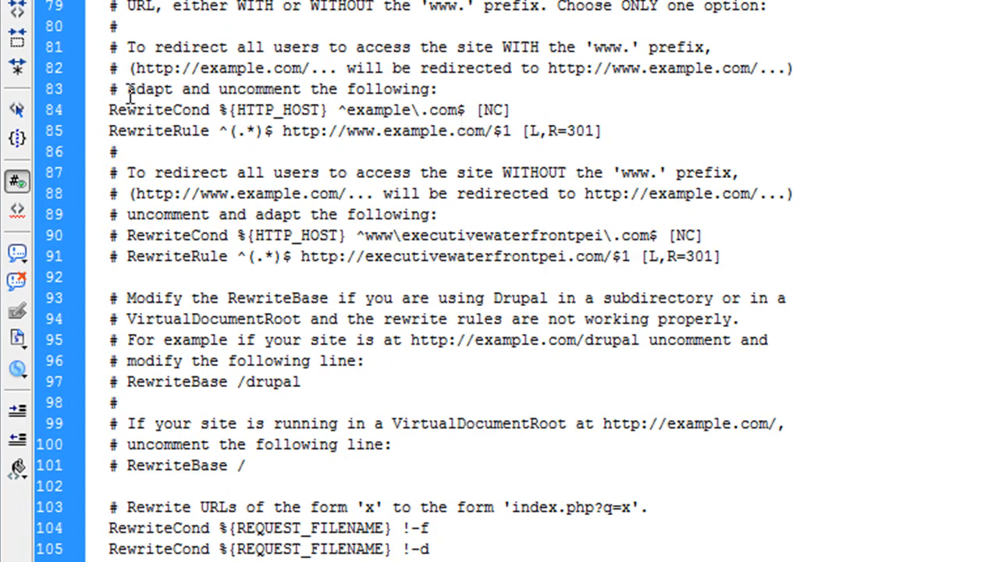
mouse_move(109, 150)
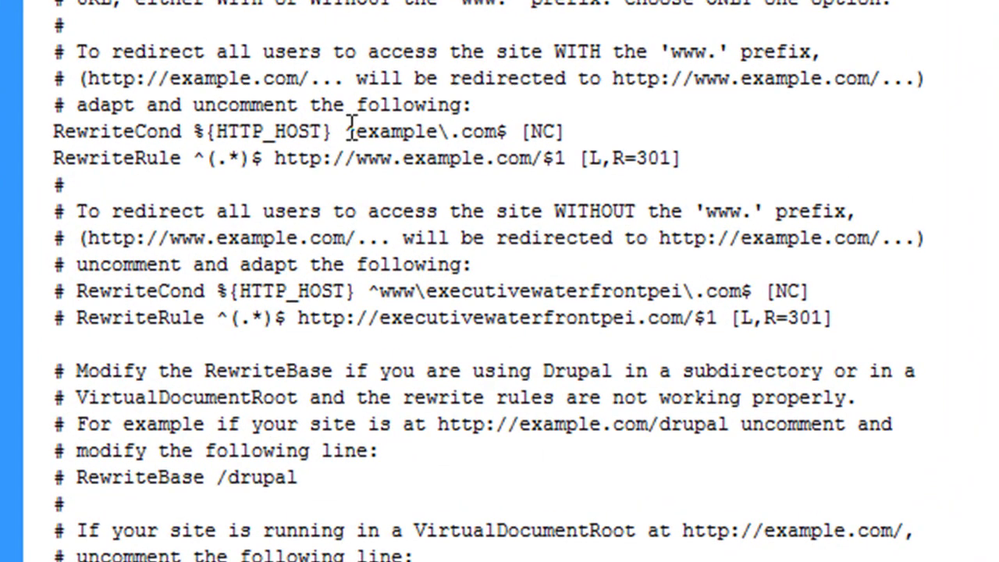
Replace 'example' with 'openhousespei' in the RewriteCond and RewriteRule lines.
double_click(390, 131)
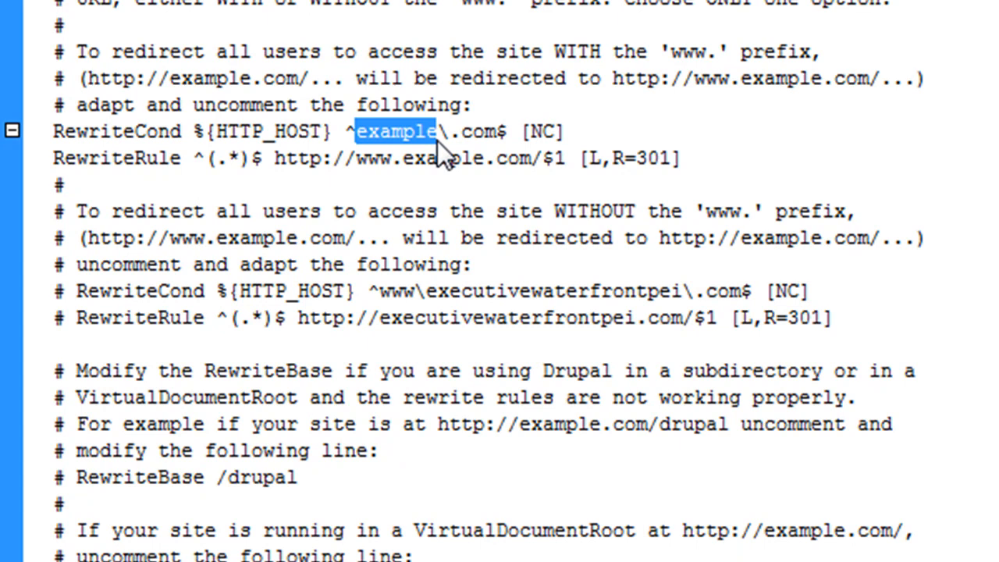
text(openhousespei)
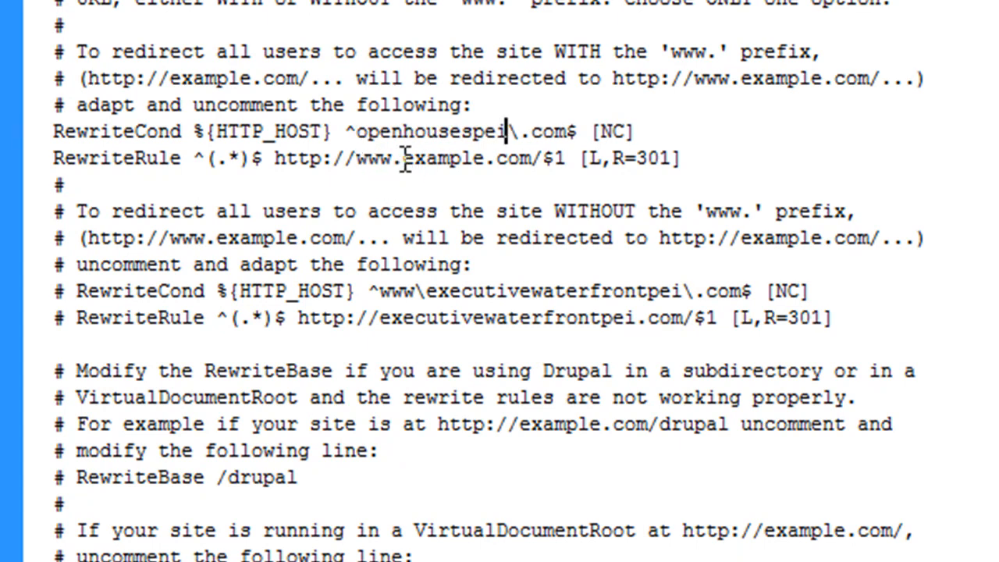
double_click(442, 158)
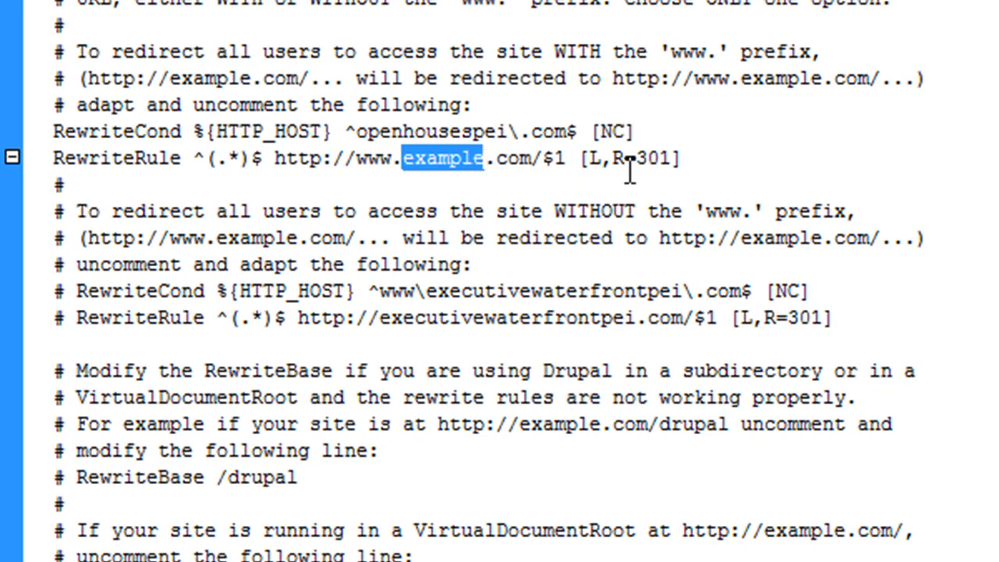
text(openhousespei)
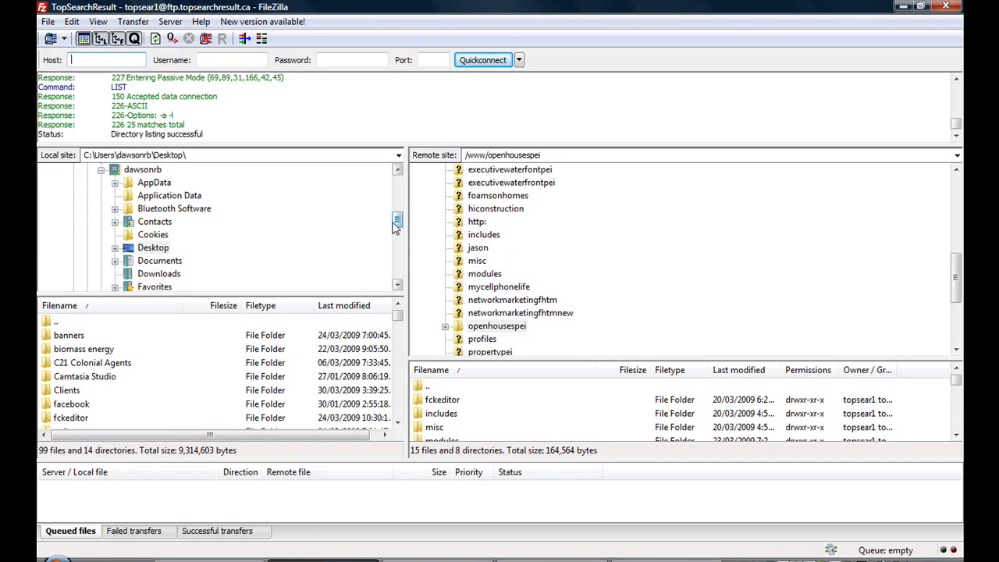
Locate and select the edited .htaccess in FileZilla's local Desktop list.
scroll(down, 3)
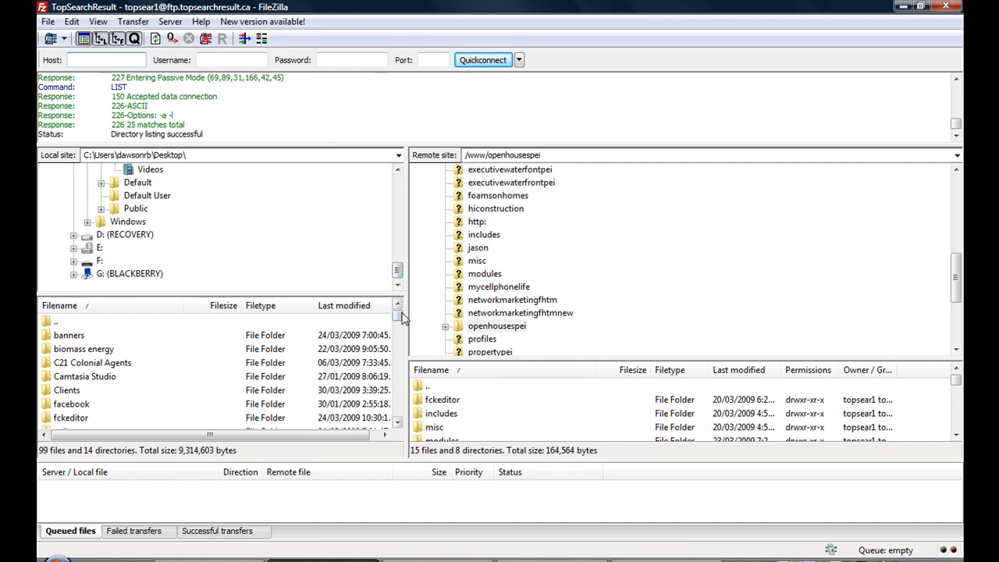
scroll(down, 3)
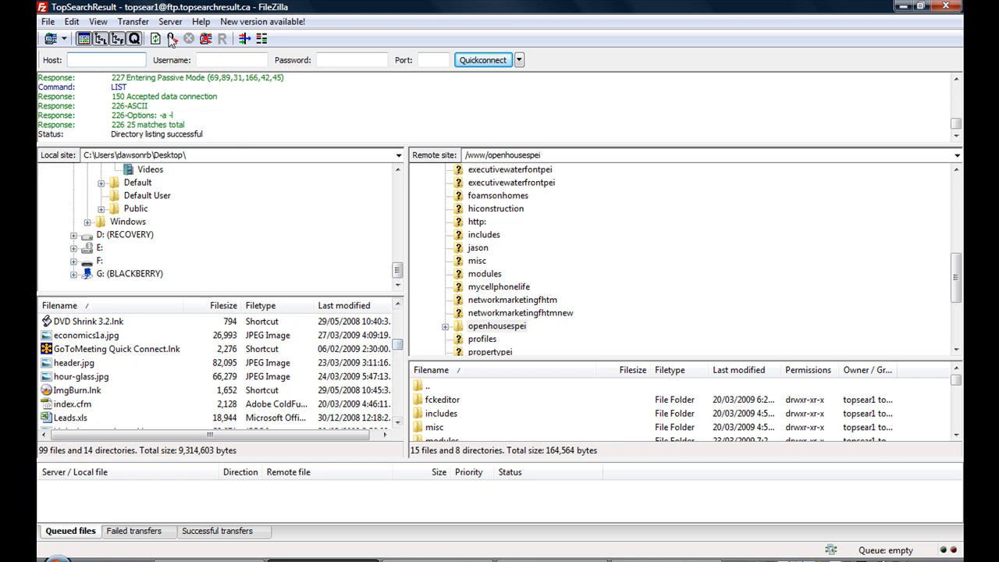
click(156, 38)
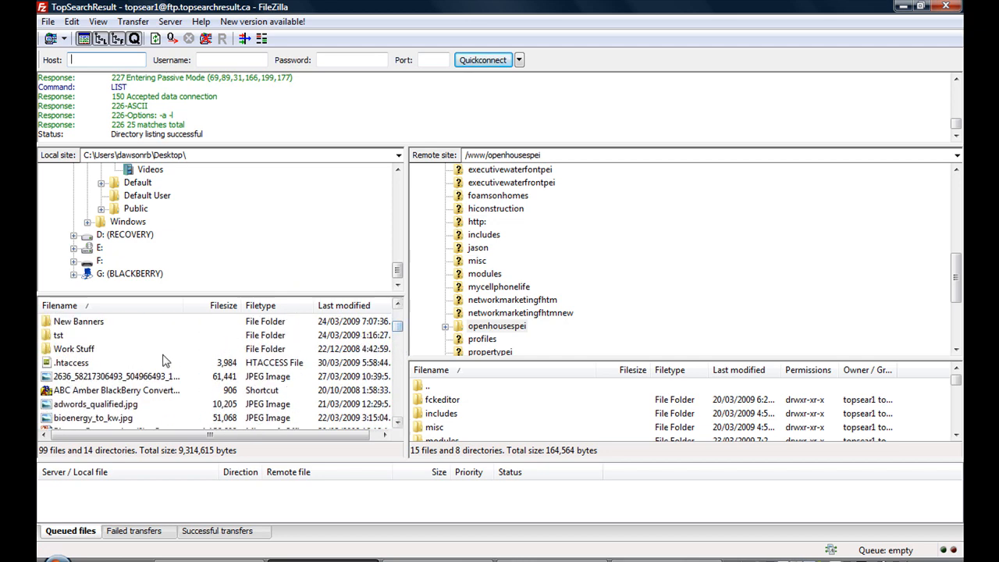
click(520, 312)
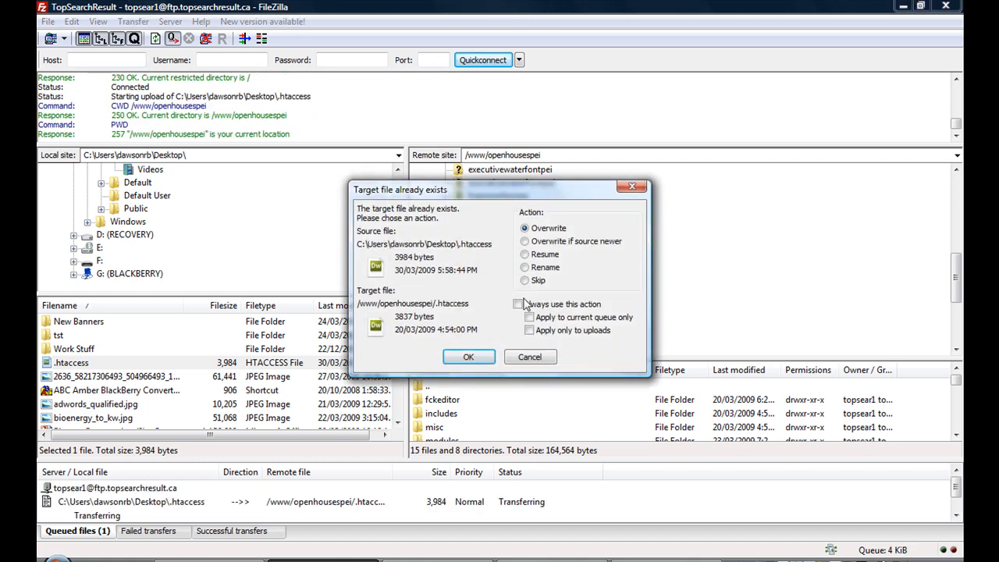
Overwrite the existing .htaccess in the remote openhousespei folder.
click(468, 356)
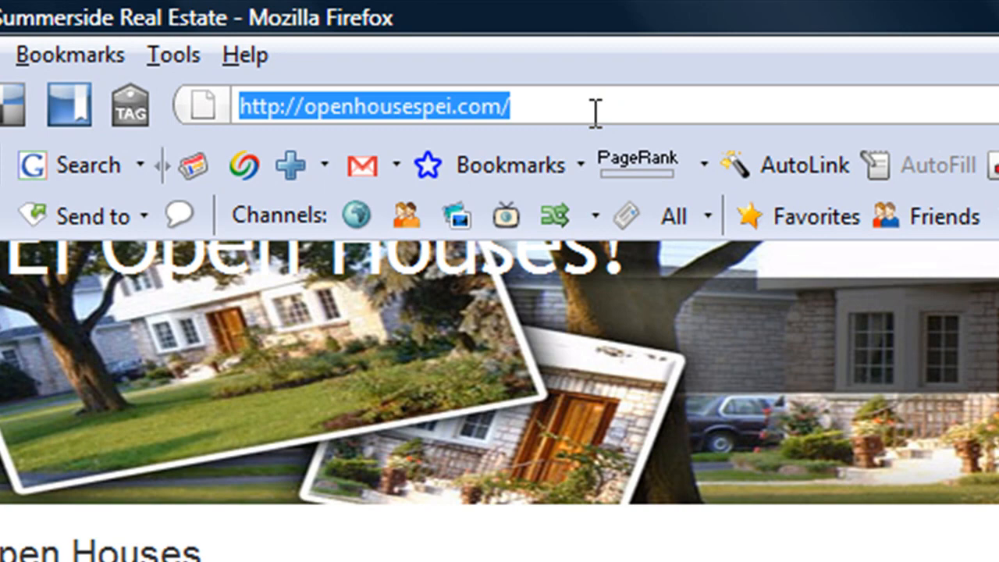
key(Return)
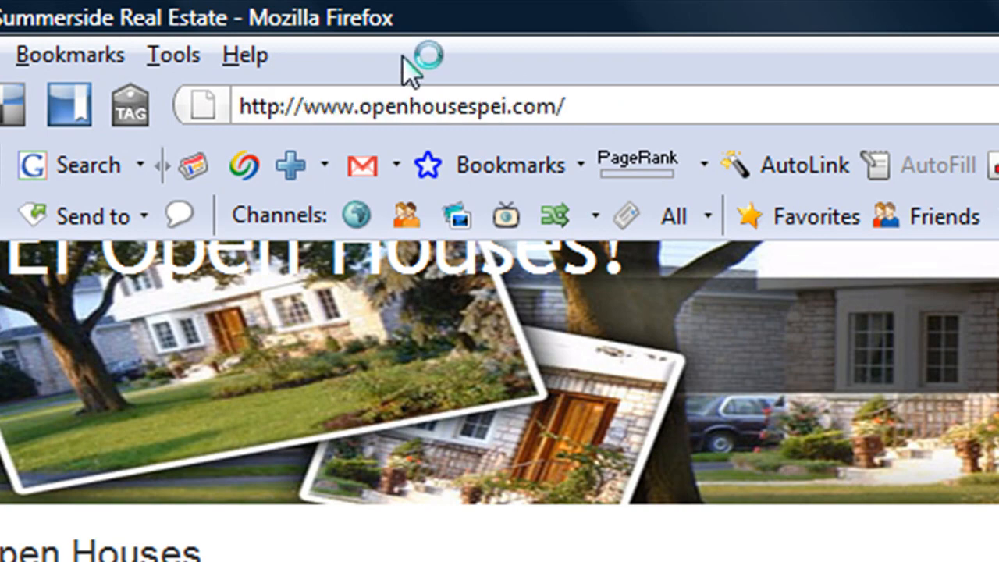